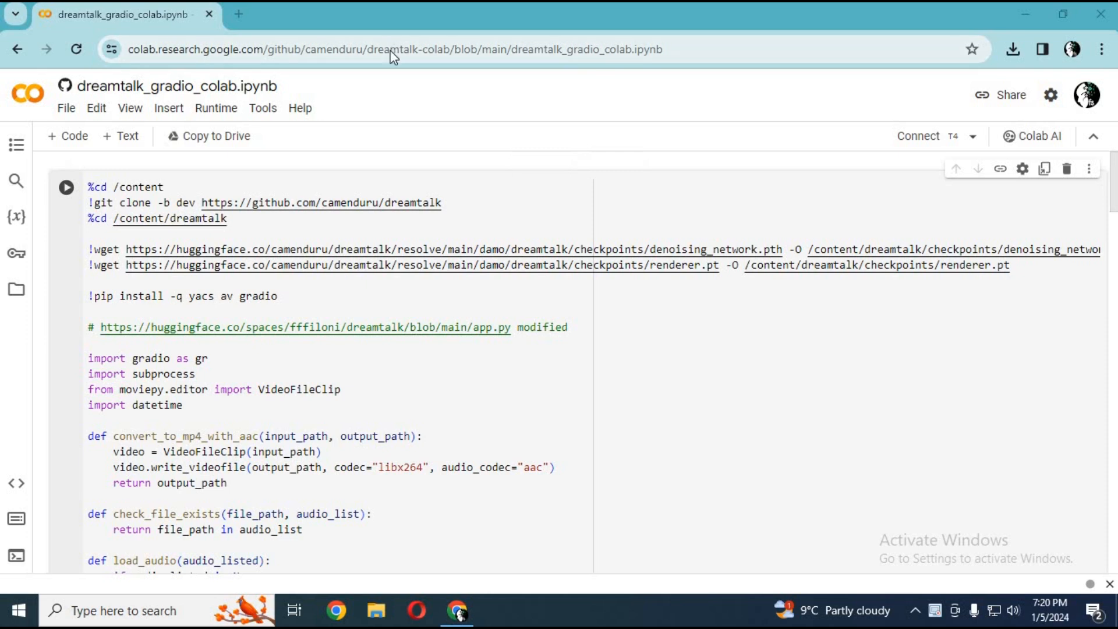
Check the runtime's hardware type and connect the notebook to a T4 GPU Python 3 runtime.
click(628, 49)
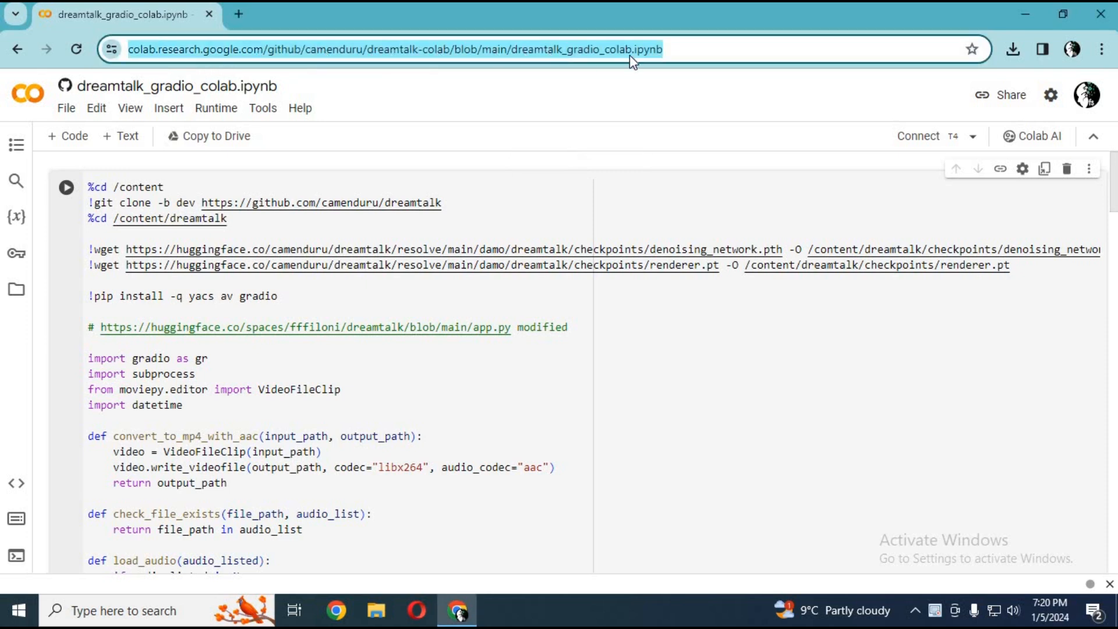
click(216, 107)
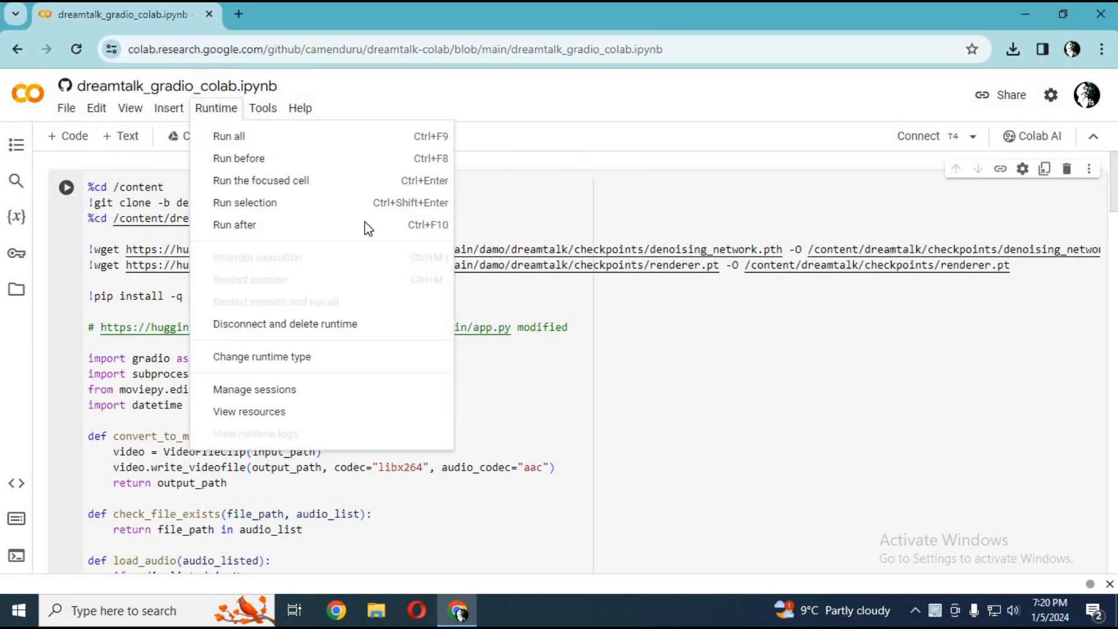
mouse_move(245, 358)
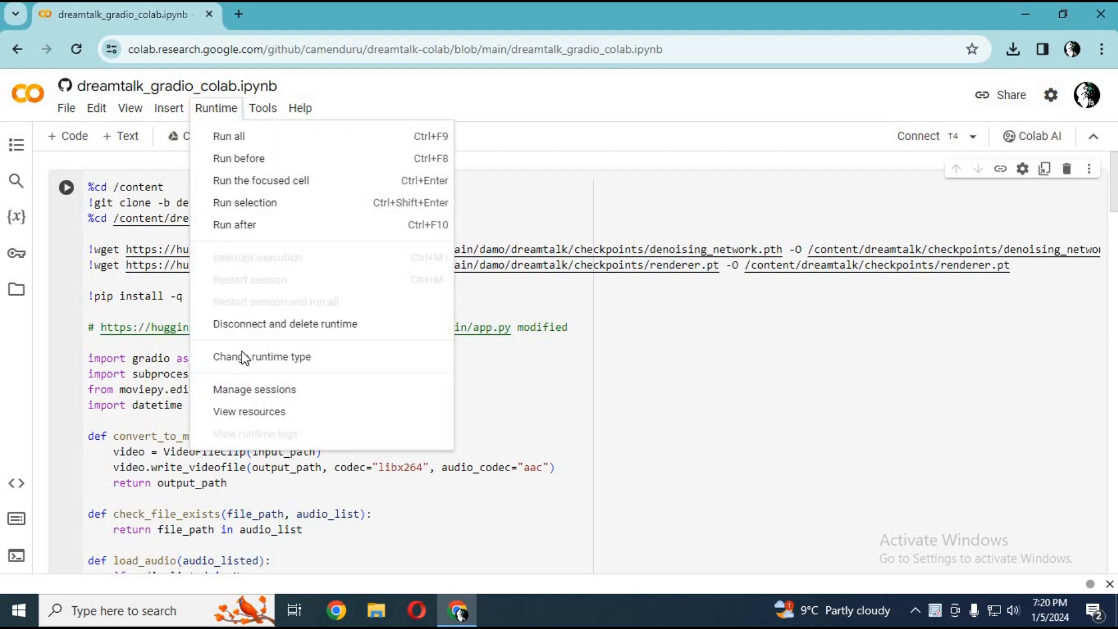
click(261, 356)
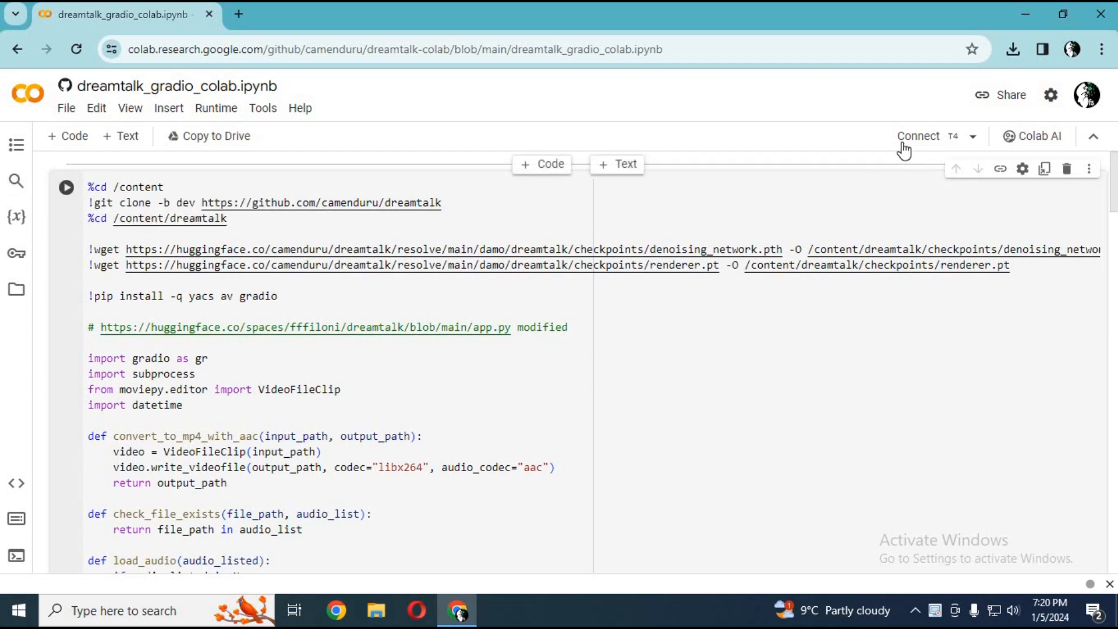
click(919, 136)
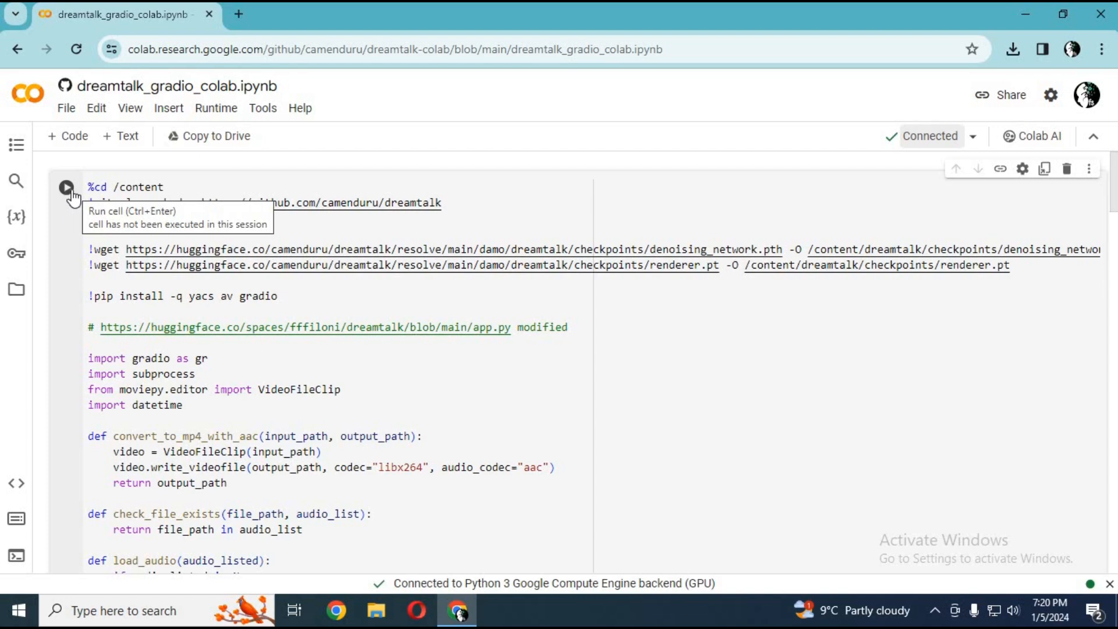
Run the setup cell despite the authorship warning and follow the output's gradio.live public URL.
click(66, 186)
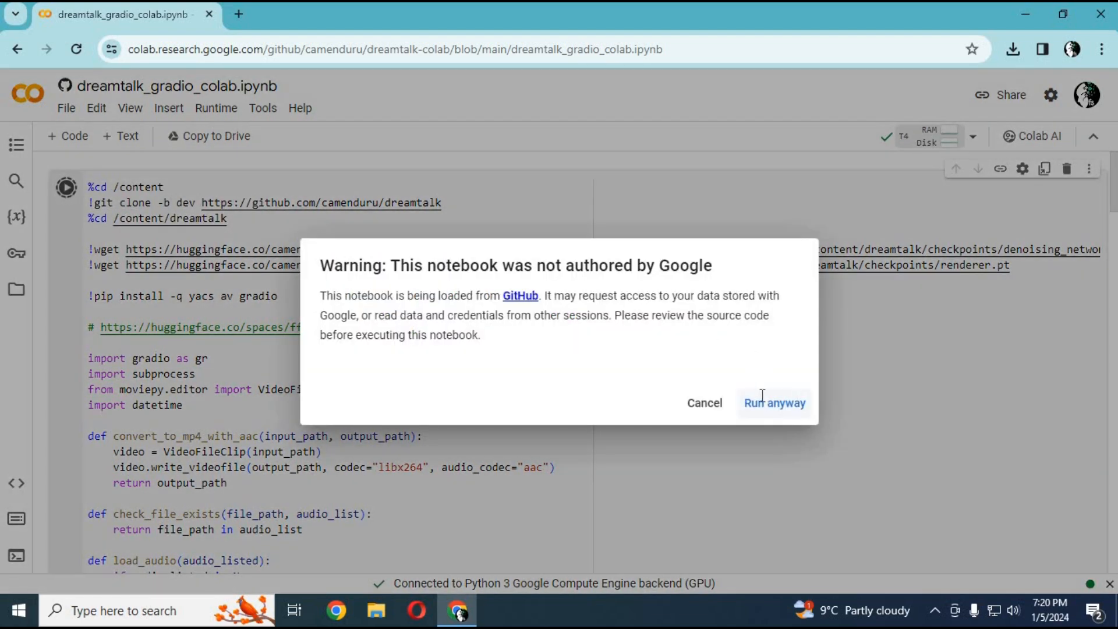
click(773, 403)
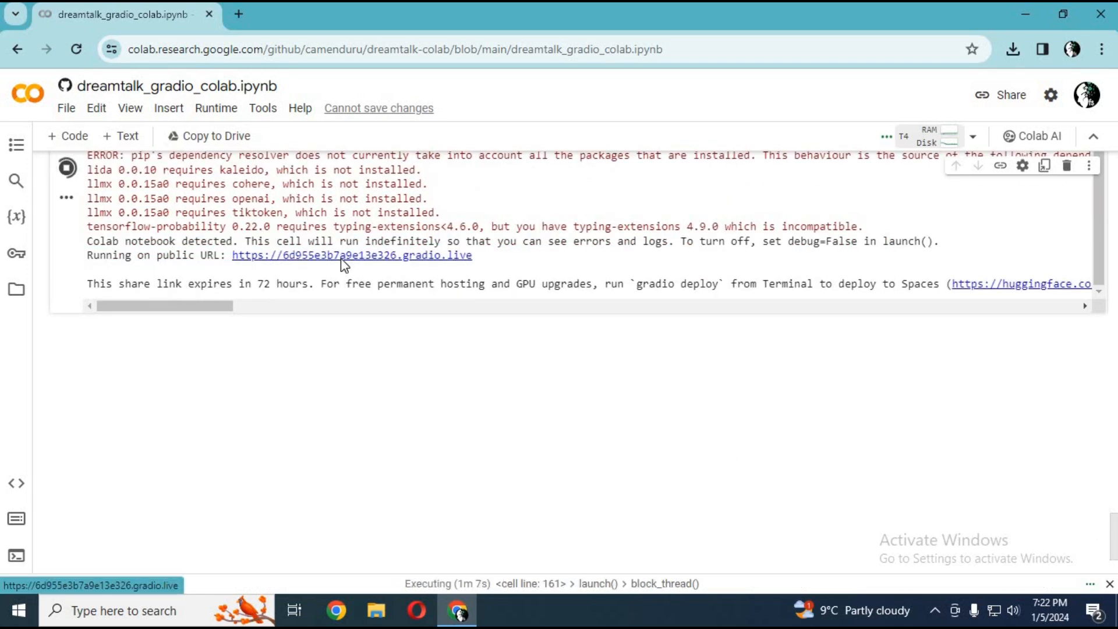
click(351, 255)
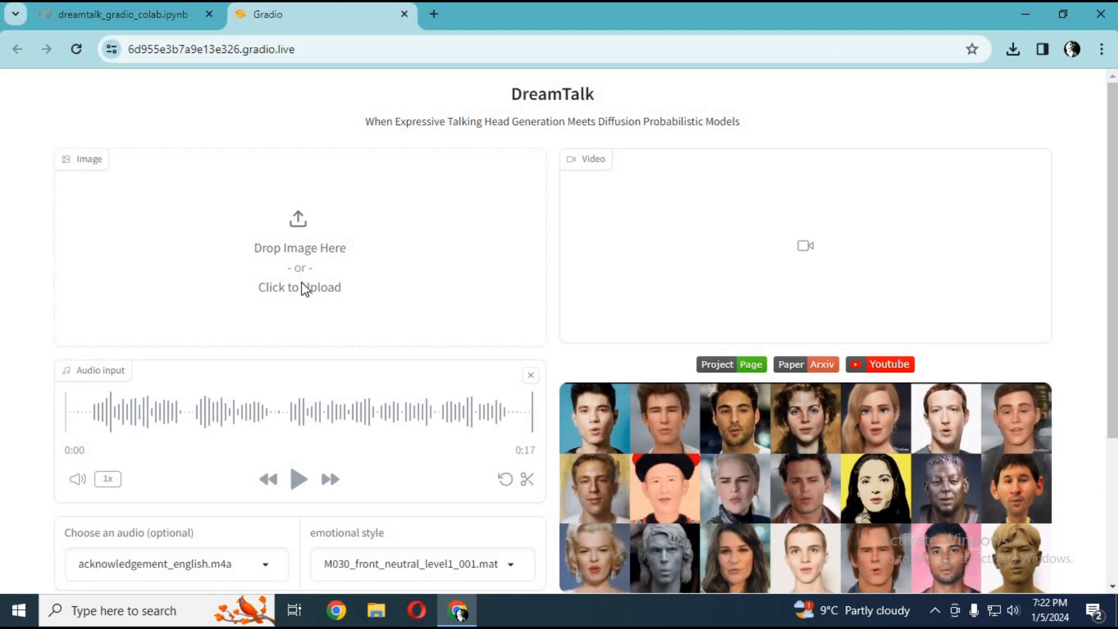
Load the redhead portrait photo from Downloads into the Image input.
click(299, 287)
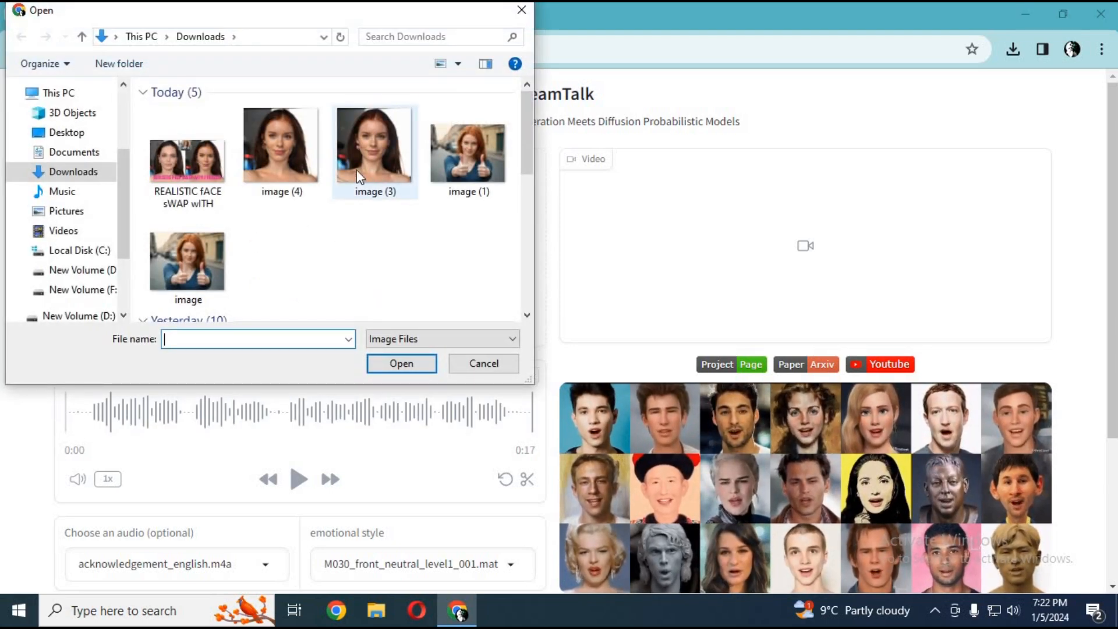
click(400, 363)
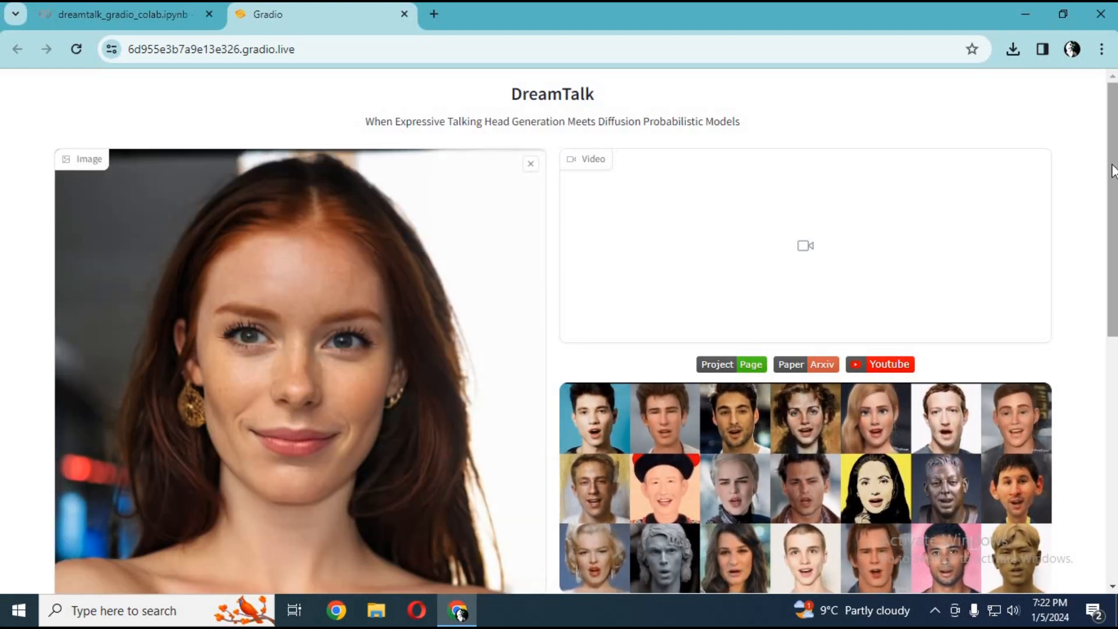
Clear the 17-second audio and load a 10-second clip from Downloads into the Audio input.
scroll(down, 3)
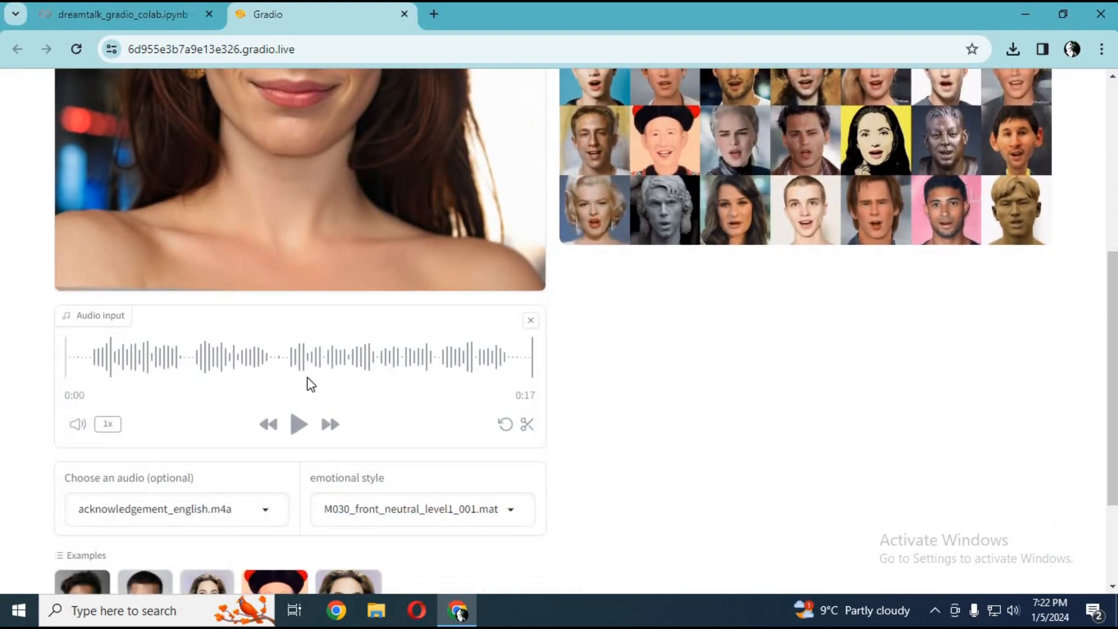
click(531, 321)
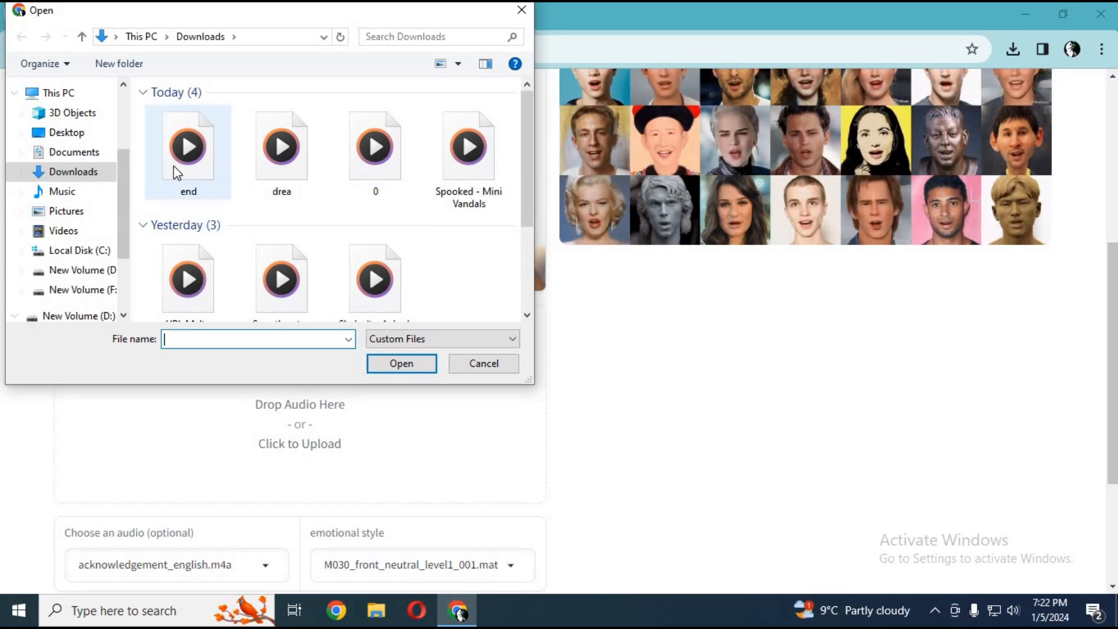
click(401, 363)
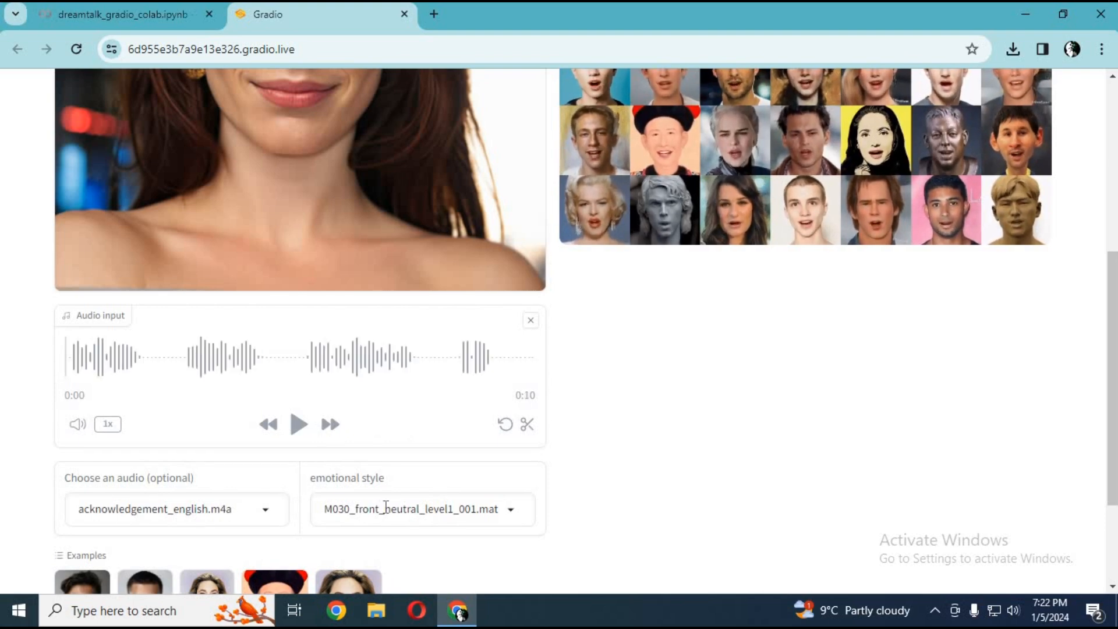
click(420, 509)
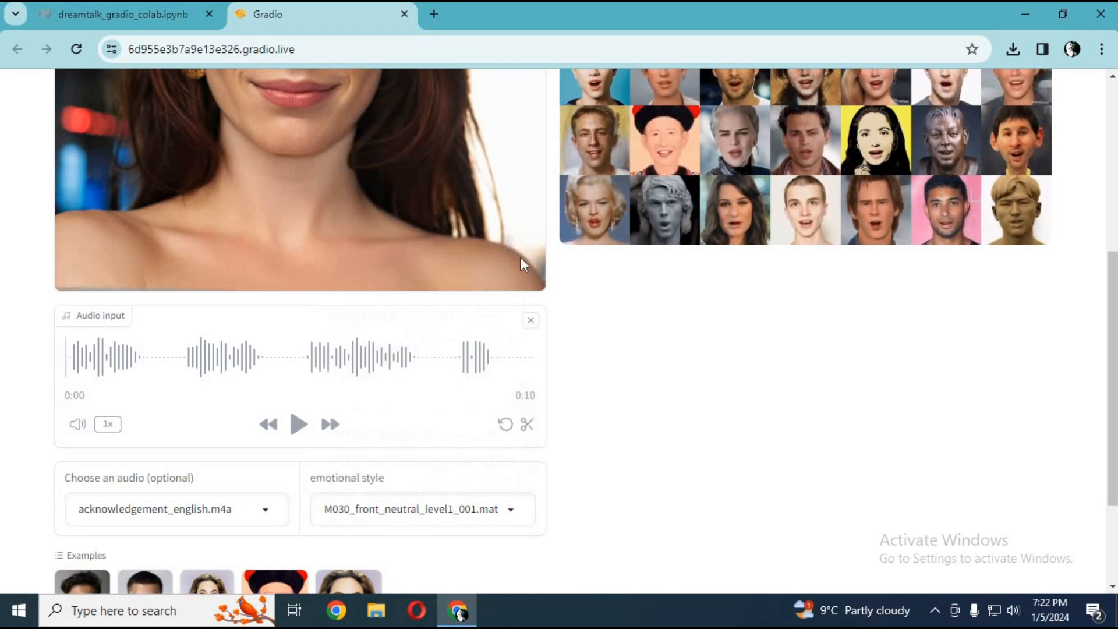
Start generation and scroll to view the resulting talking-head video beside the source image.
scroll(down, 3)
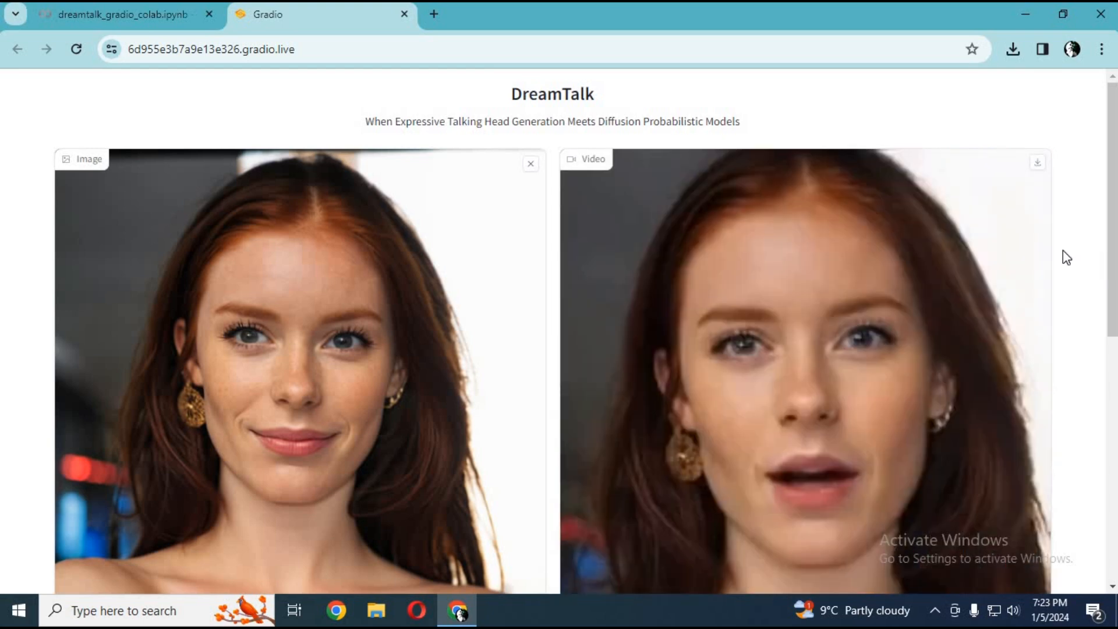
scroll(down, 3)
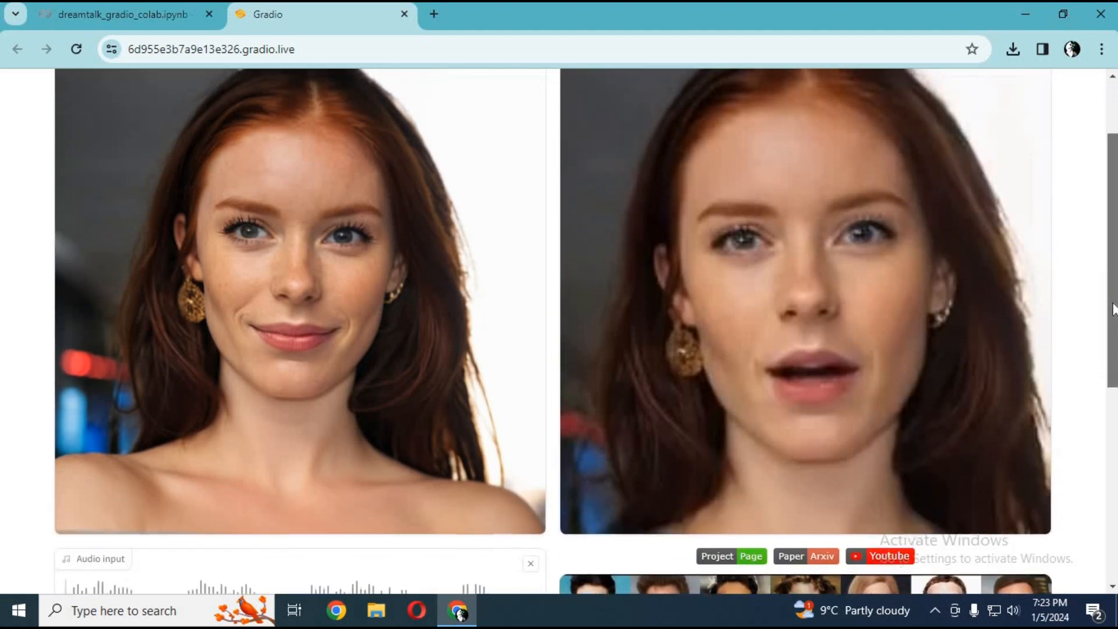